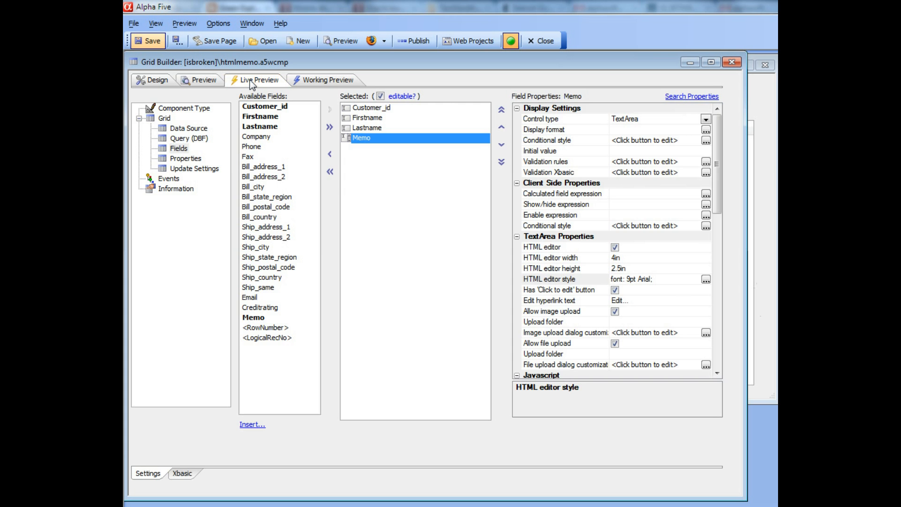
Glance at the live grid, then return to the Memo field's upload settings in design view.
click(259, 80)
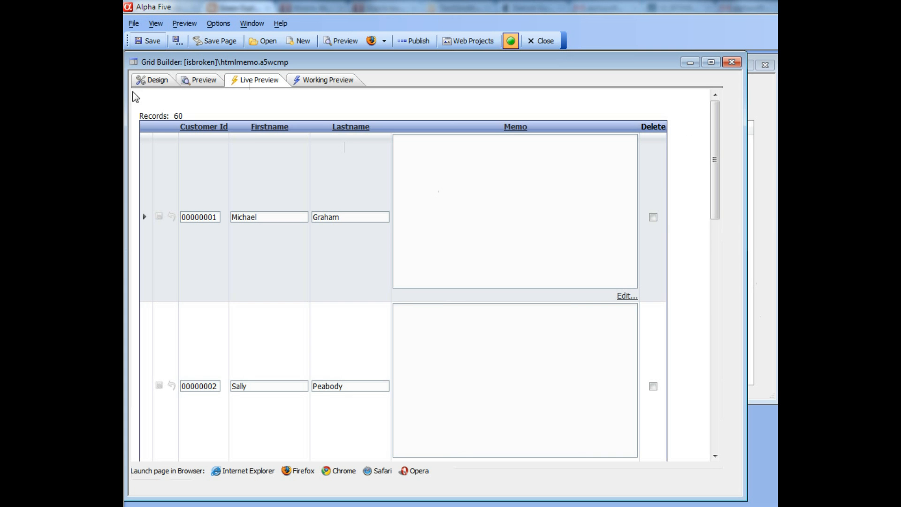
click(156, 79)
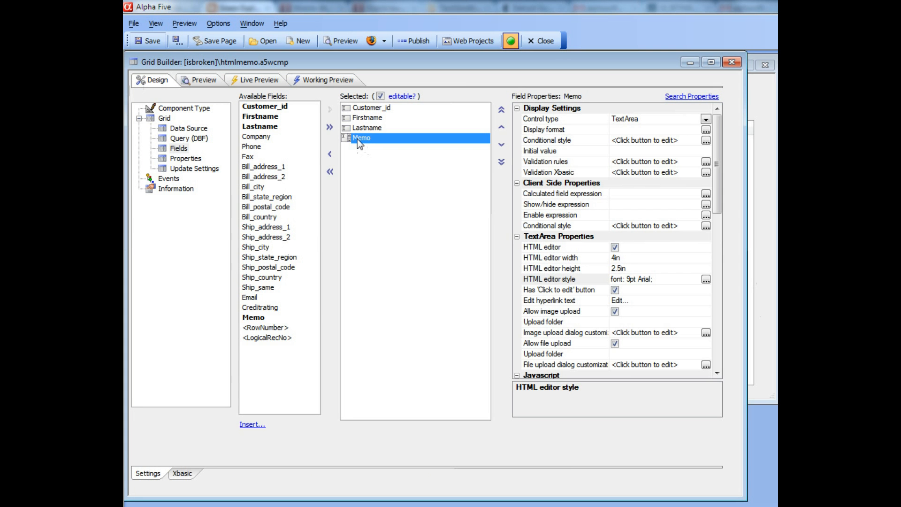
mouse_move(367, 144)
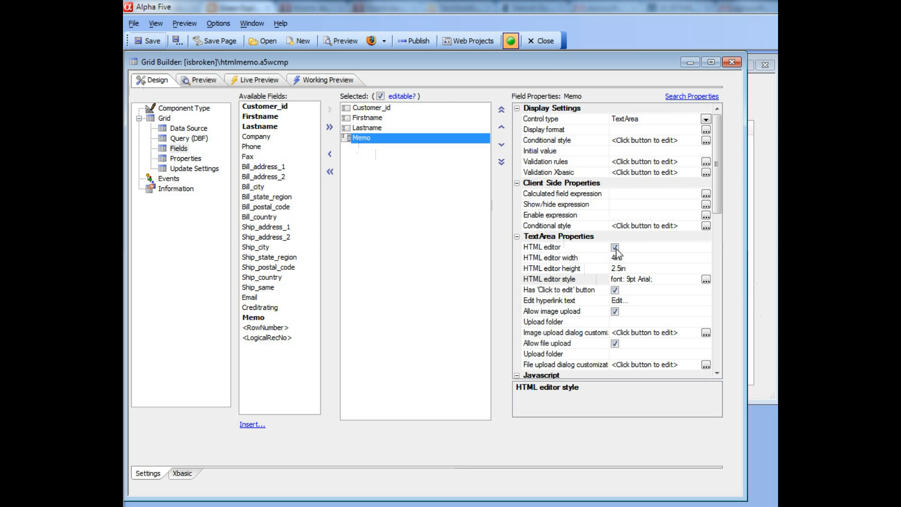
scroll(down, 3)
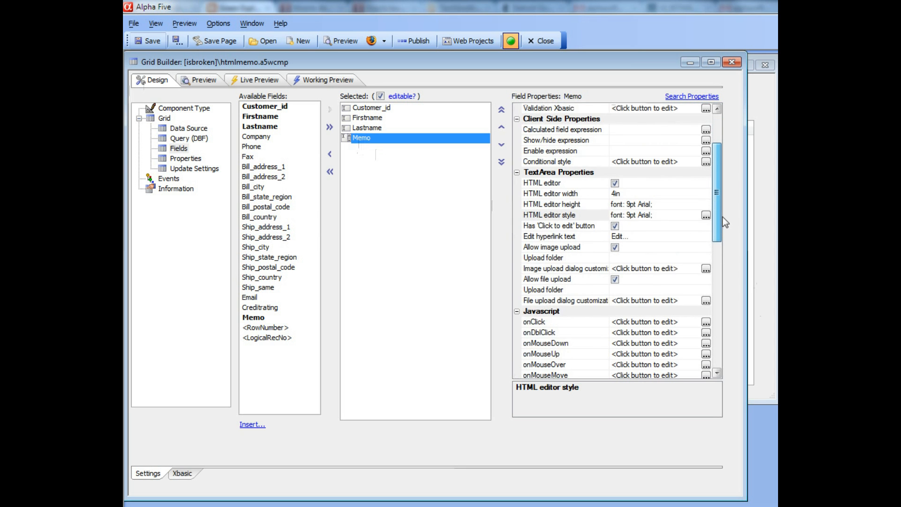
scroll(up, 3)
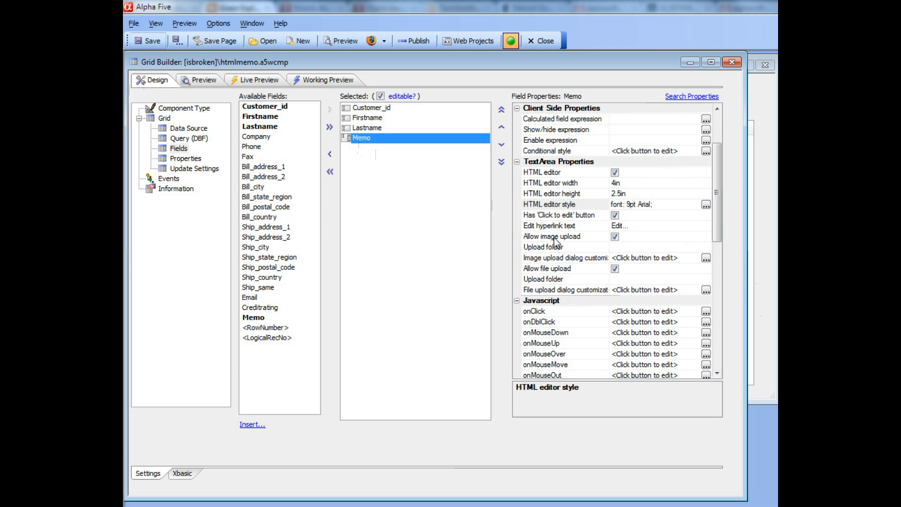
mouse_move(554, 275)
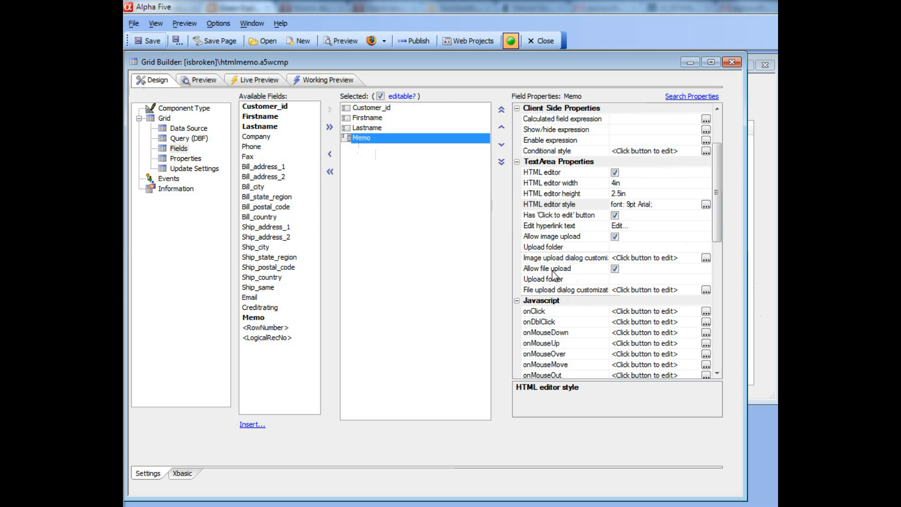
mouse_move(569, 241)
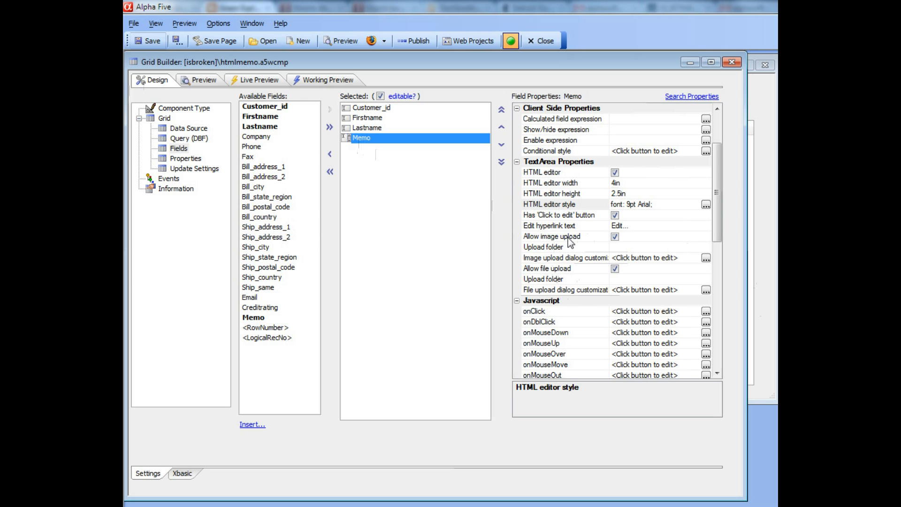
mouse_move(537, 251)
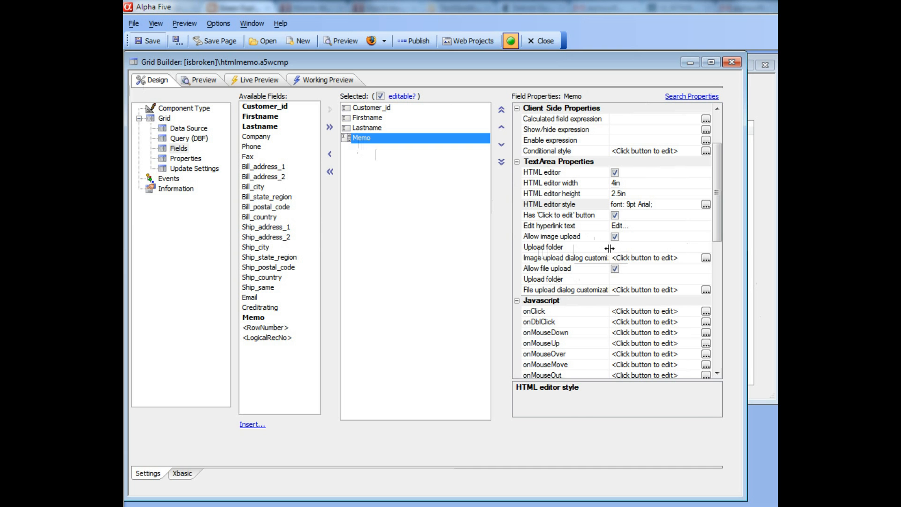
Review the blank image and file upload folder settings and start customizing the image upload dialog.
click(543, 247)
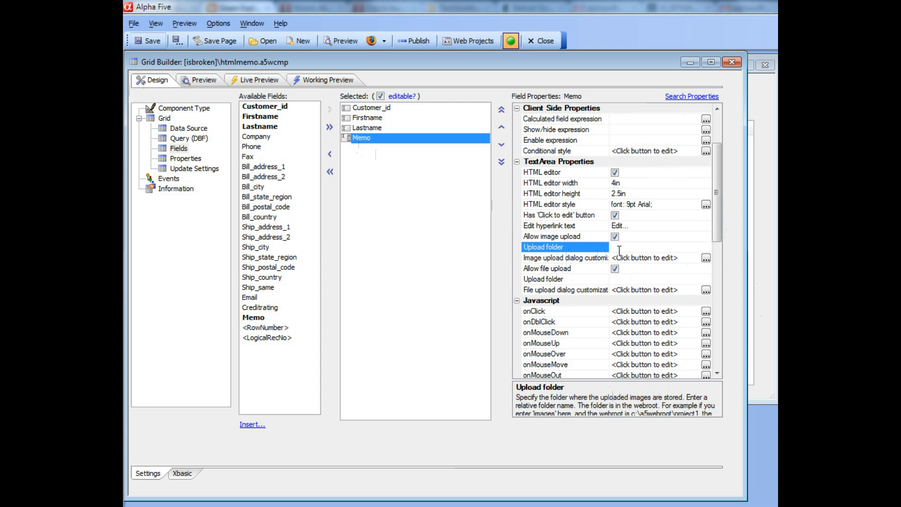
mouse_move(718, 193)
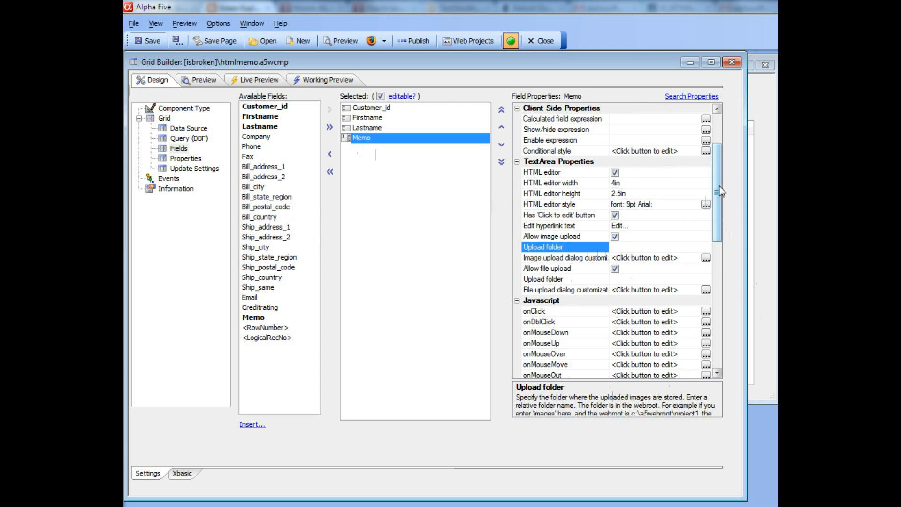
click(543, 279)
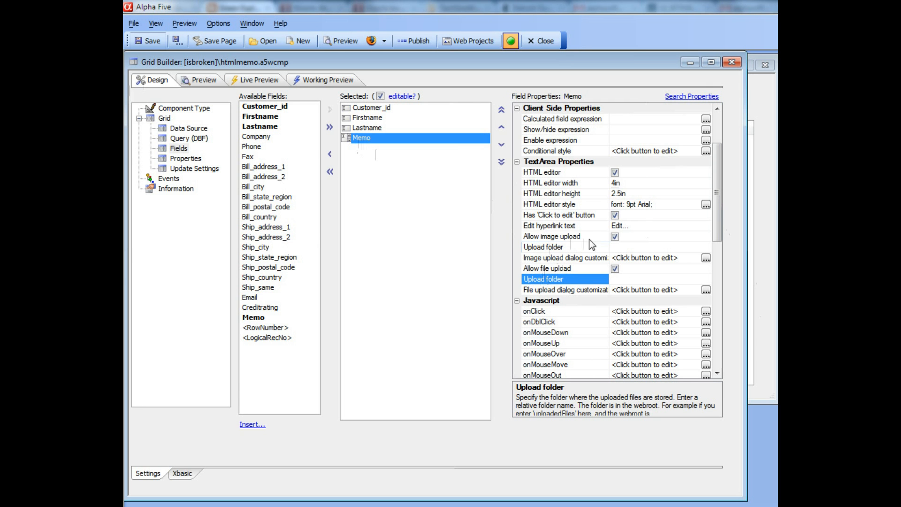
click(566, 257)
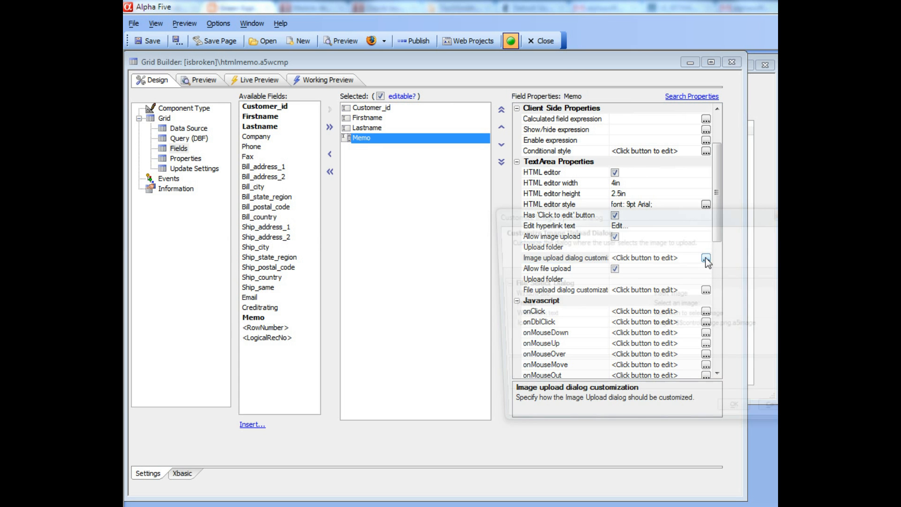
Cancel the Customize Image Upload Dialog unchanged and switch to Live Preview of the customer grid.
click(706, 257)
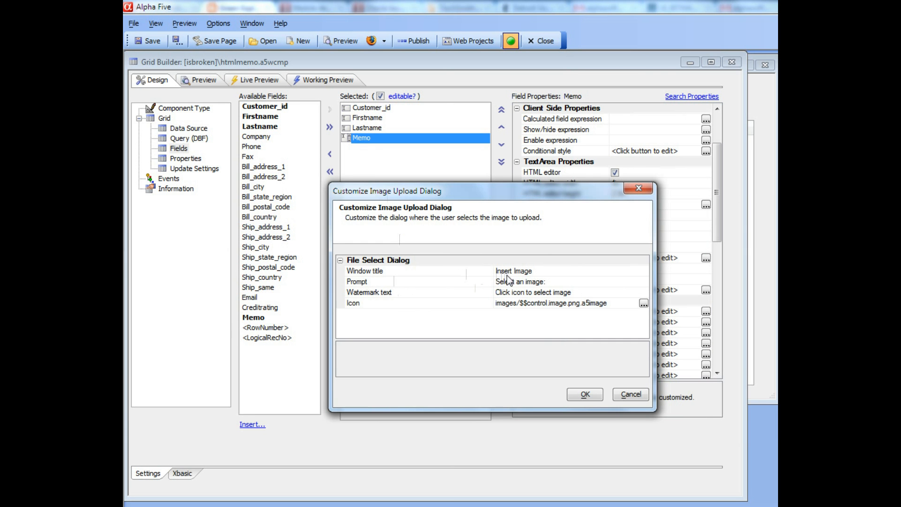
mouse_move(517, 297)
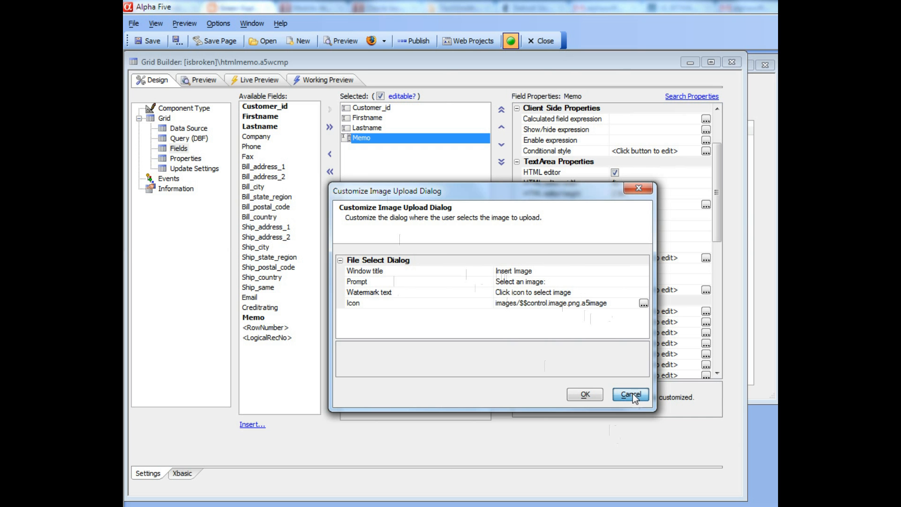
click(629, 394)
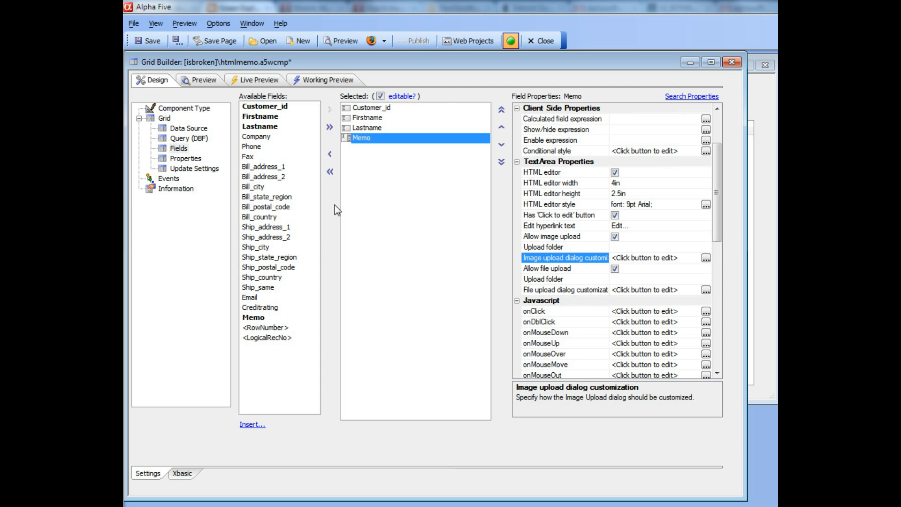
mouse_move(273, 89)
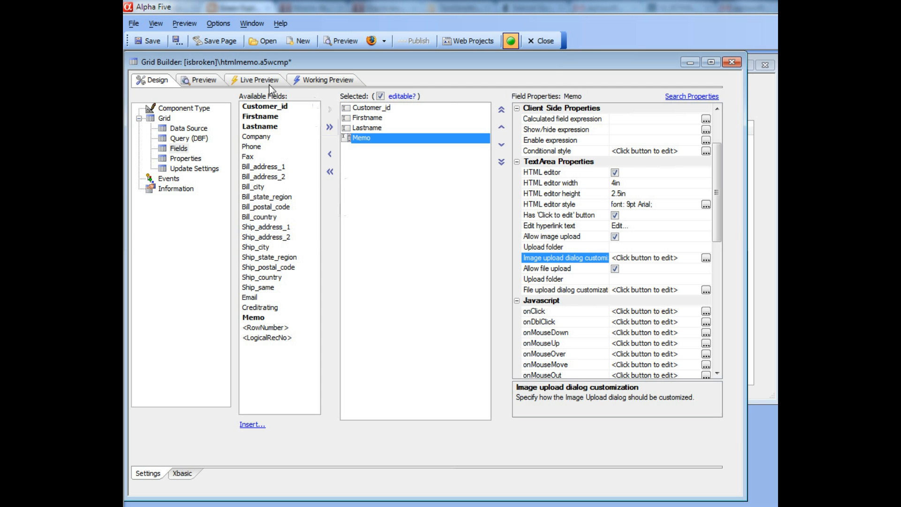
click(258, 79)
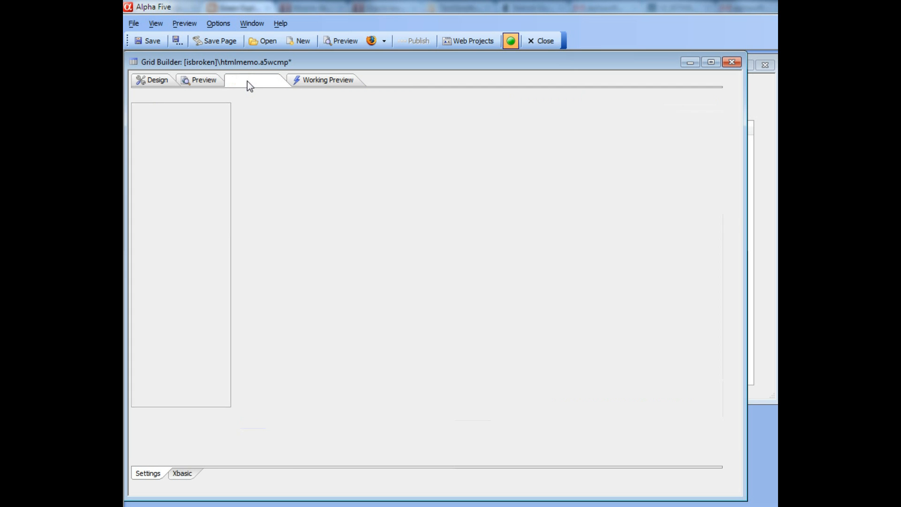
click(258, 79)
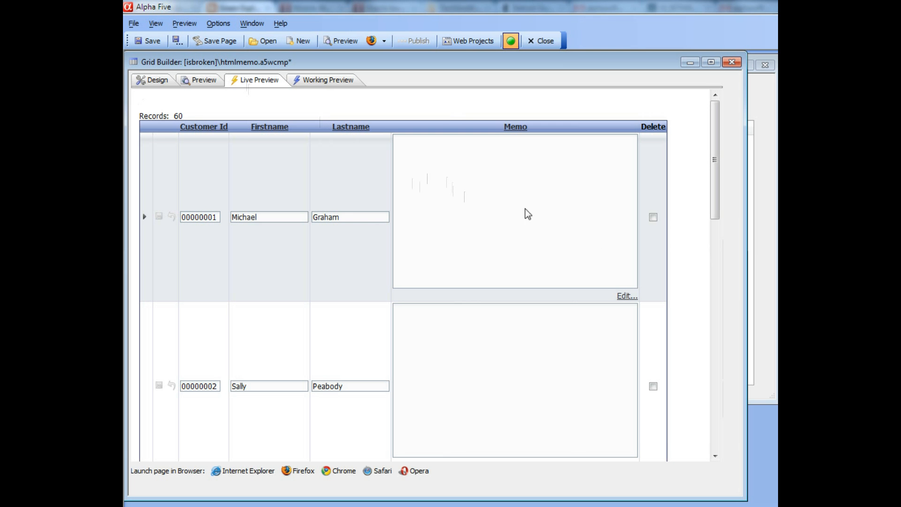
mouse_move(626, 301)
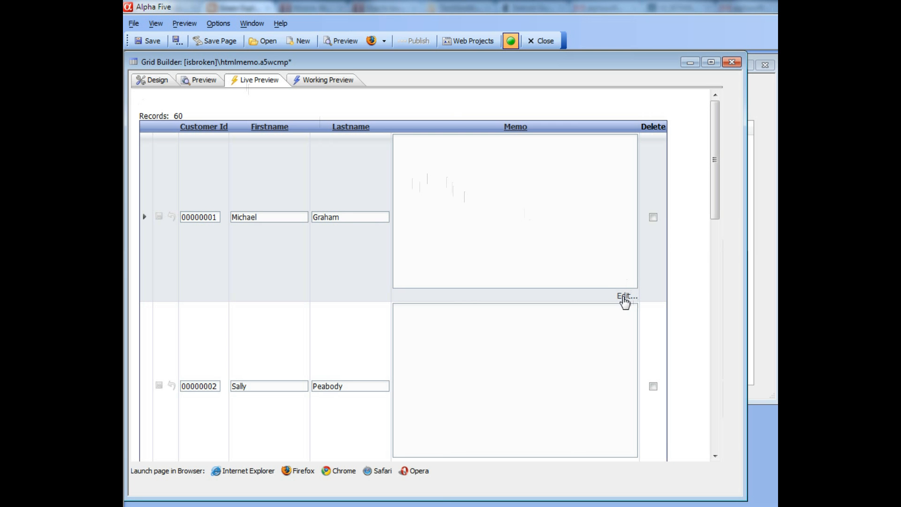
click(626, 295)
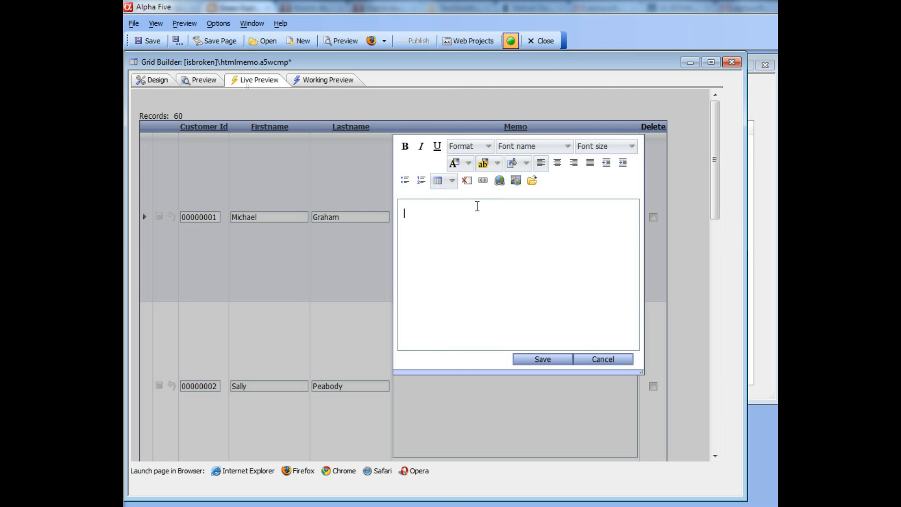
text(I re)
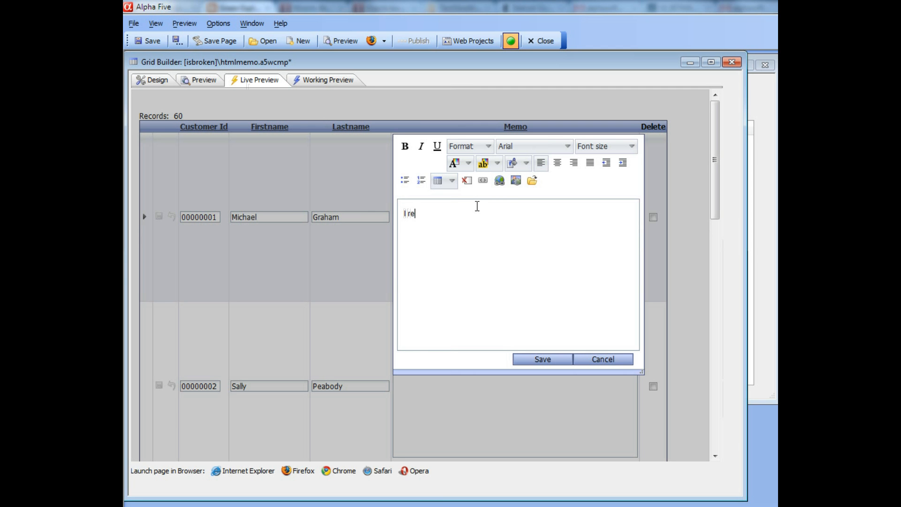
text(cently)
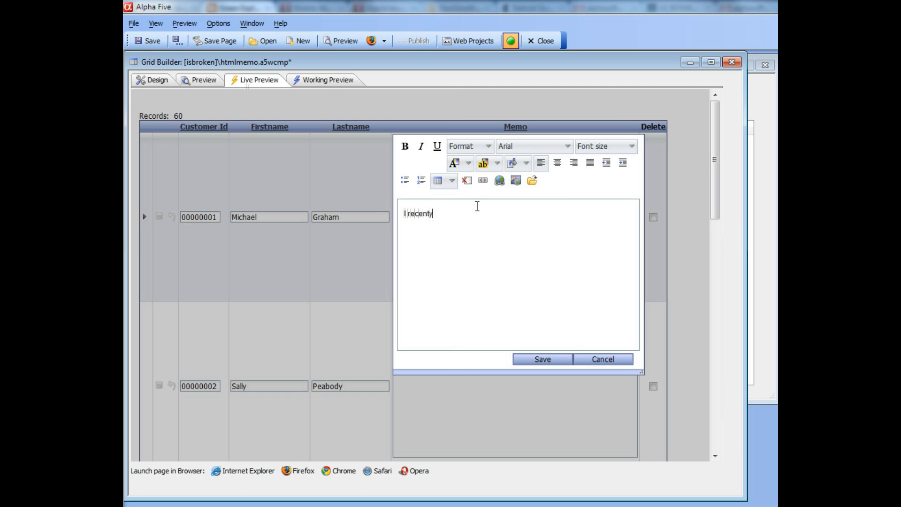
text(sa)
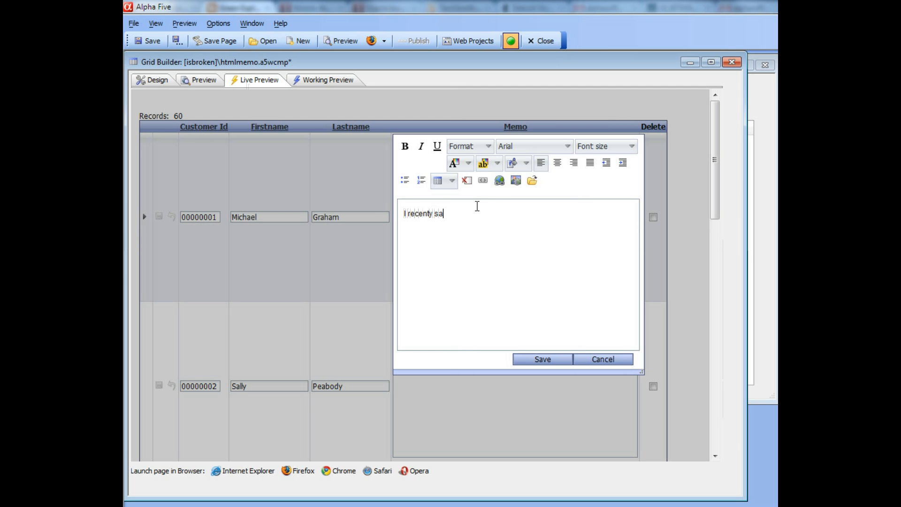
text(y)
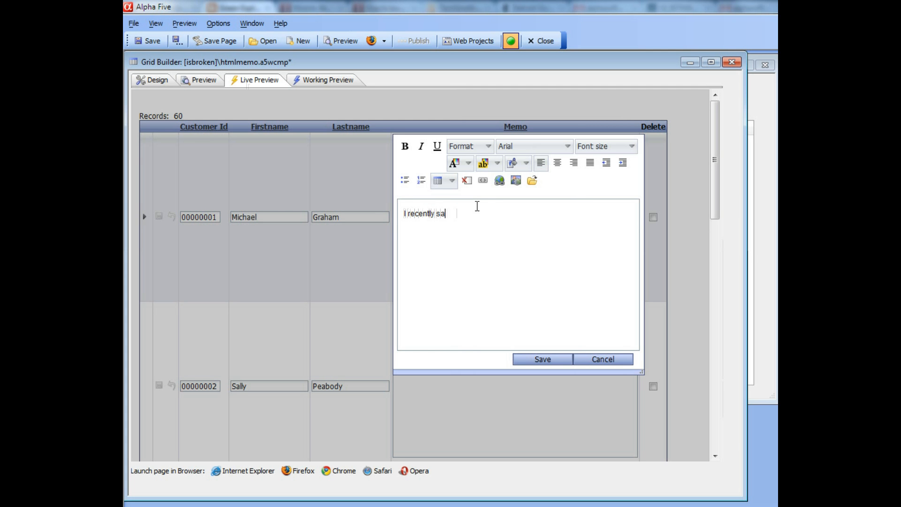
text(w this movi)
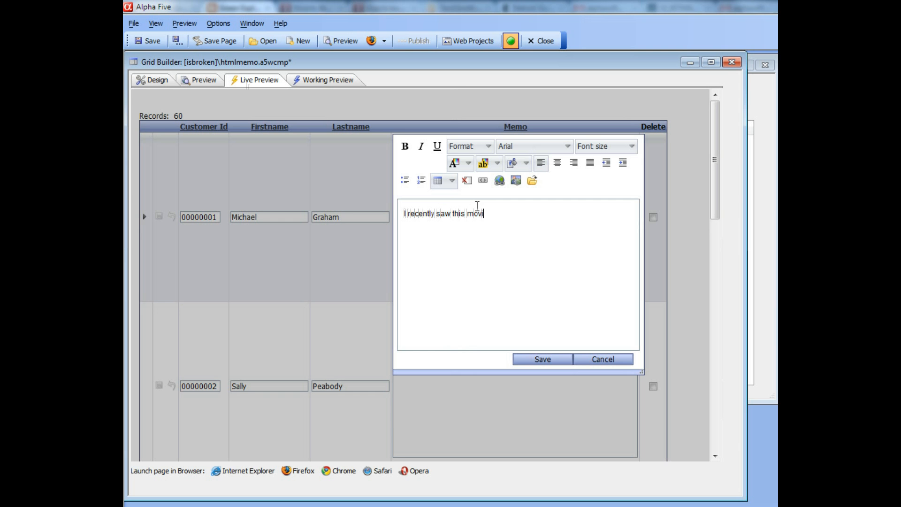
text(e:)
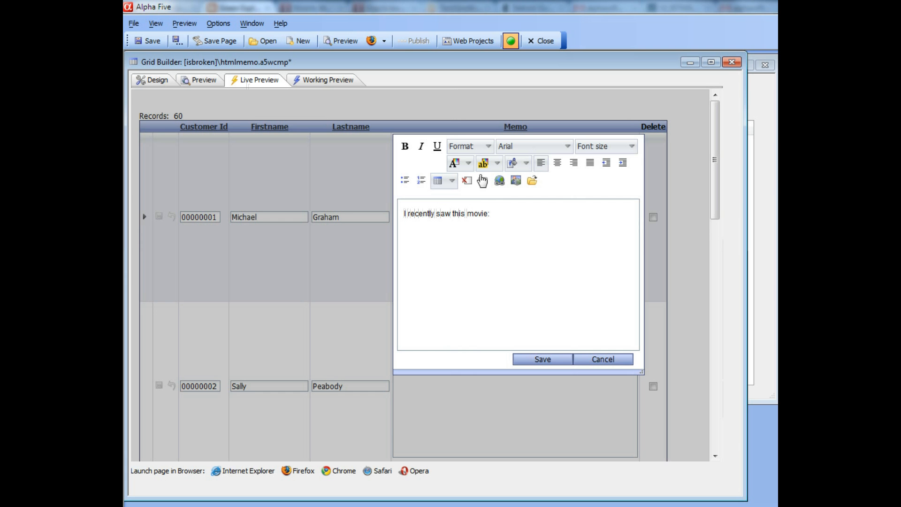
mouse_move(516, 180)
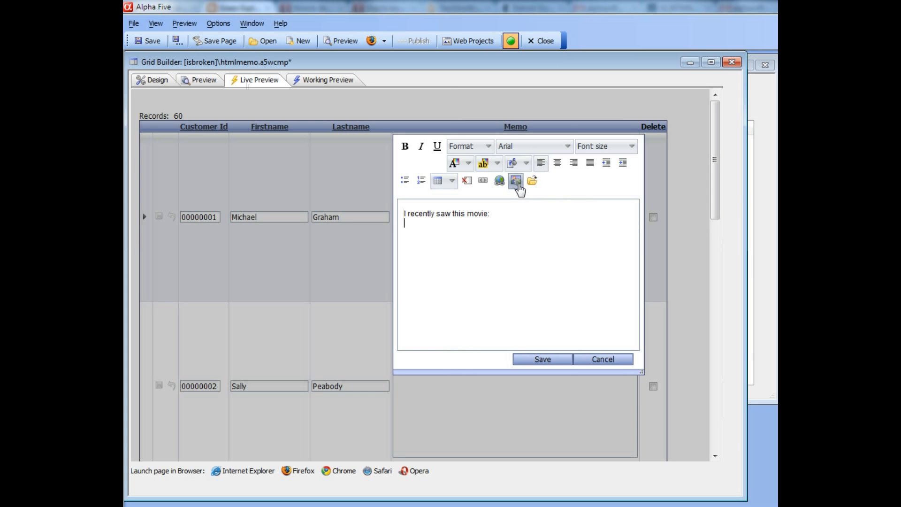
mouse_move(523, 193)
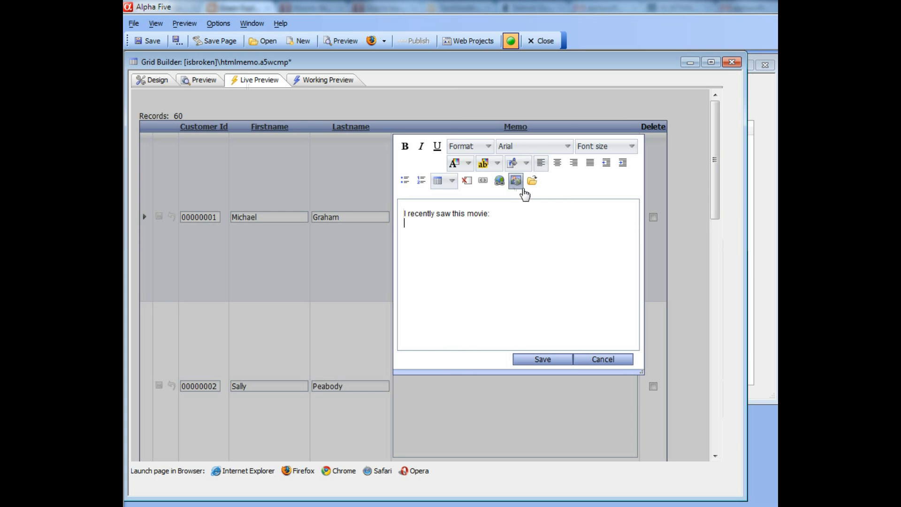
mouse_move(518, 182)
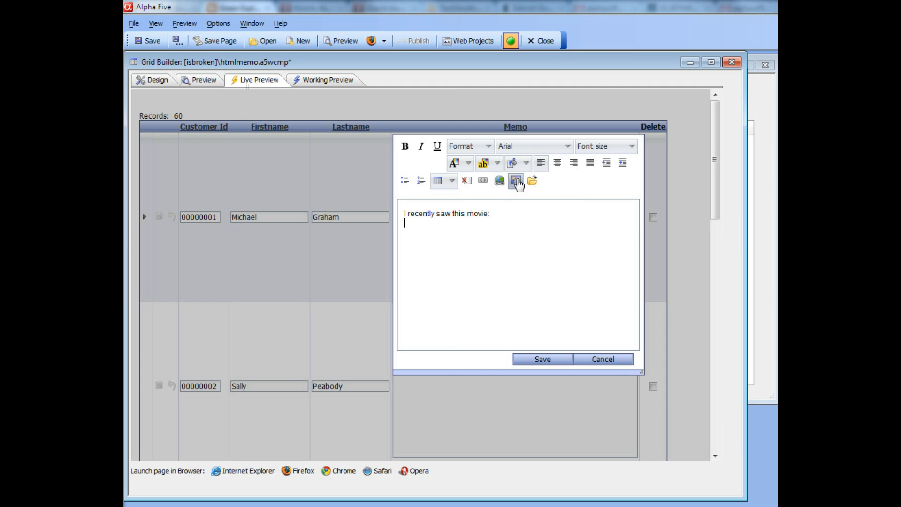
Insert the uploaded 4280.JPG movie poster below the text and save the memo.
click(516, 180)
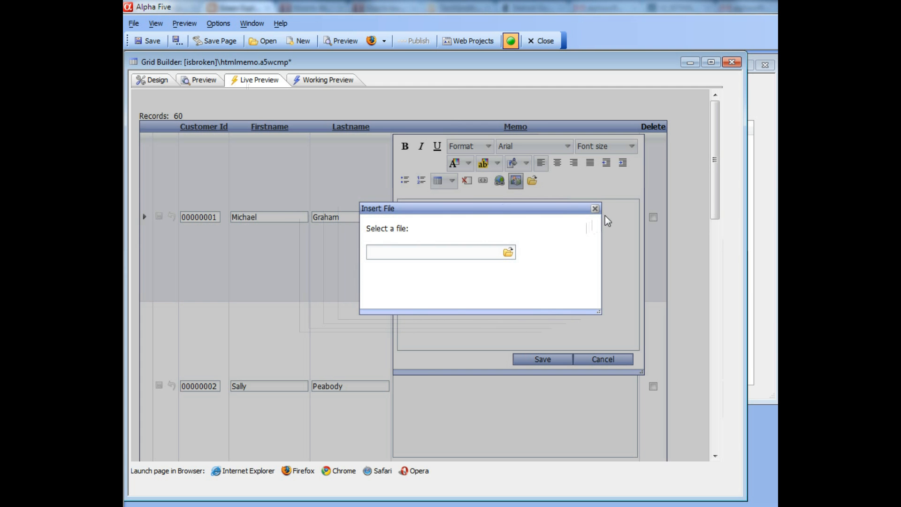
mouse_move(537, 281)
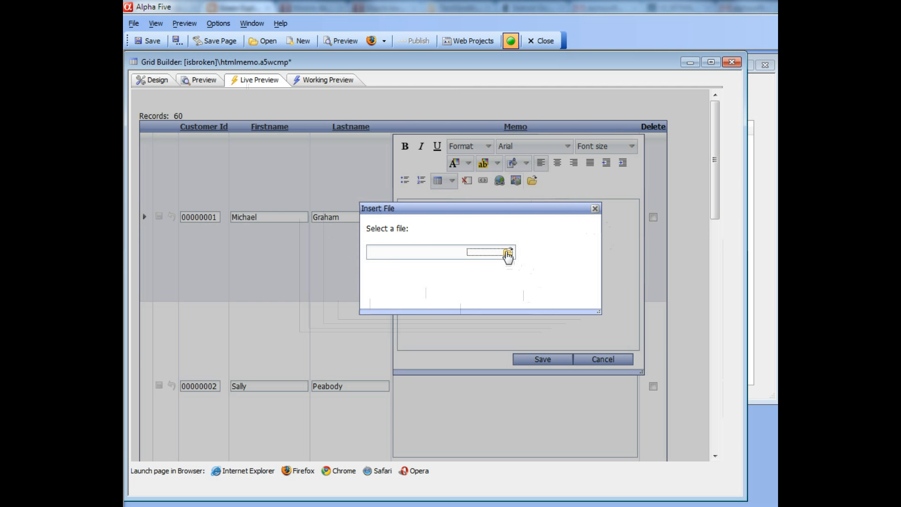
click(507, 252)
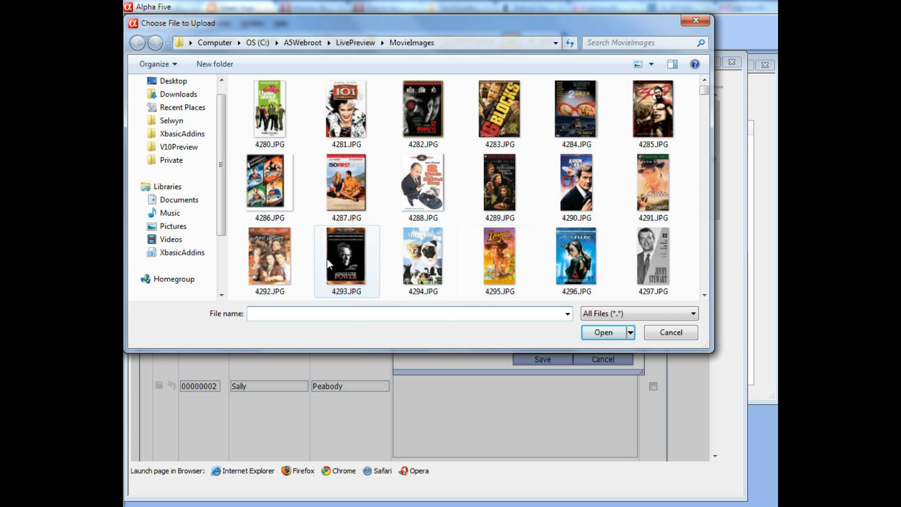
click(270, 109)
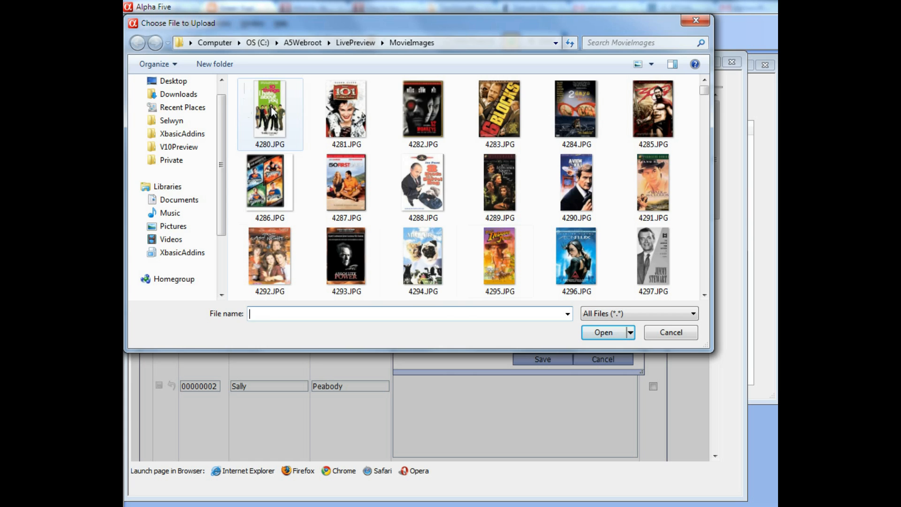
click(602, 333)
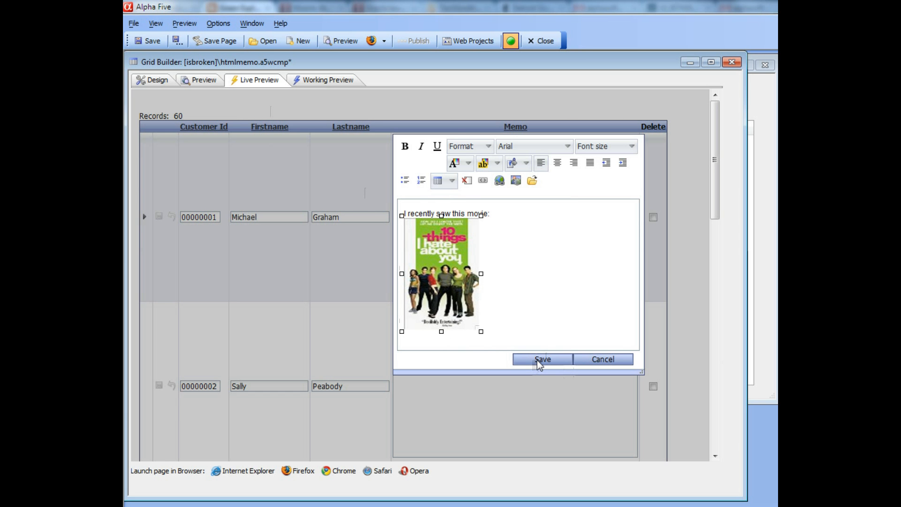
click(542, 358)
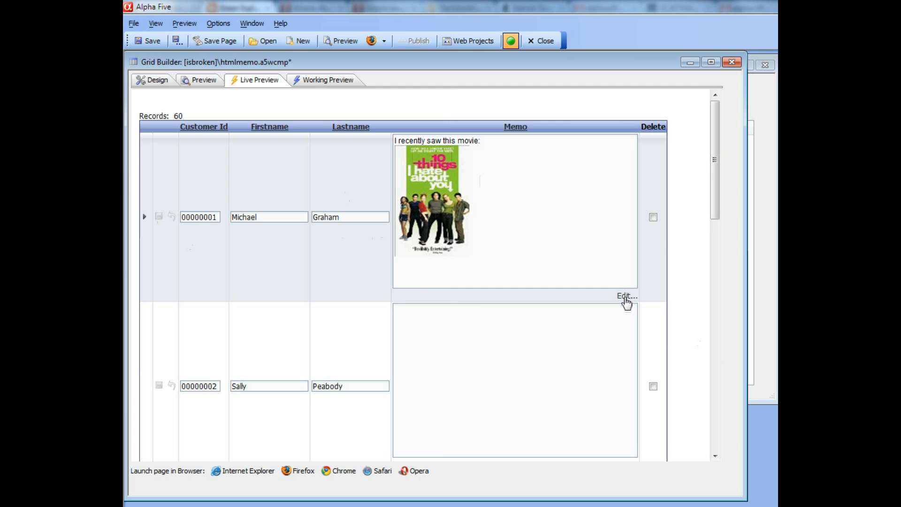
Reopen the memo and add "You can download the report if you want:" below the poster.
click(625, 295)
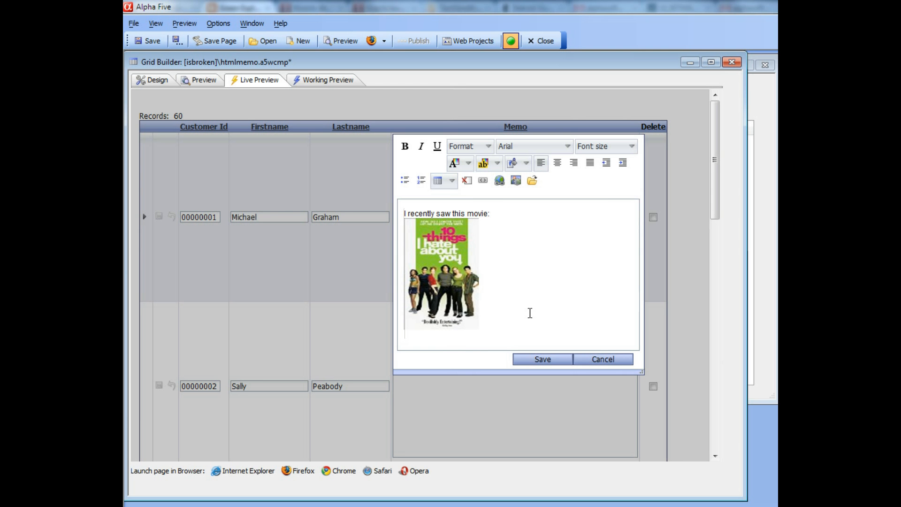
text(You can do)
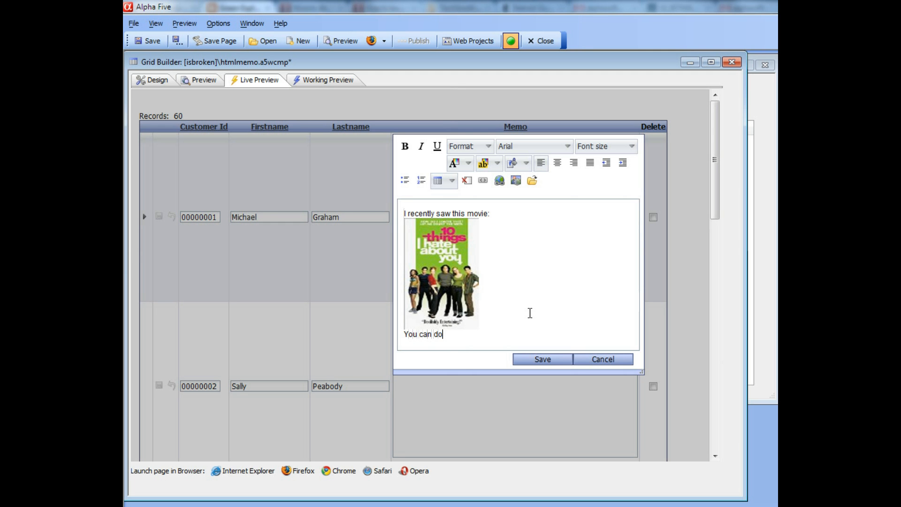
text(wnload the rp)
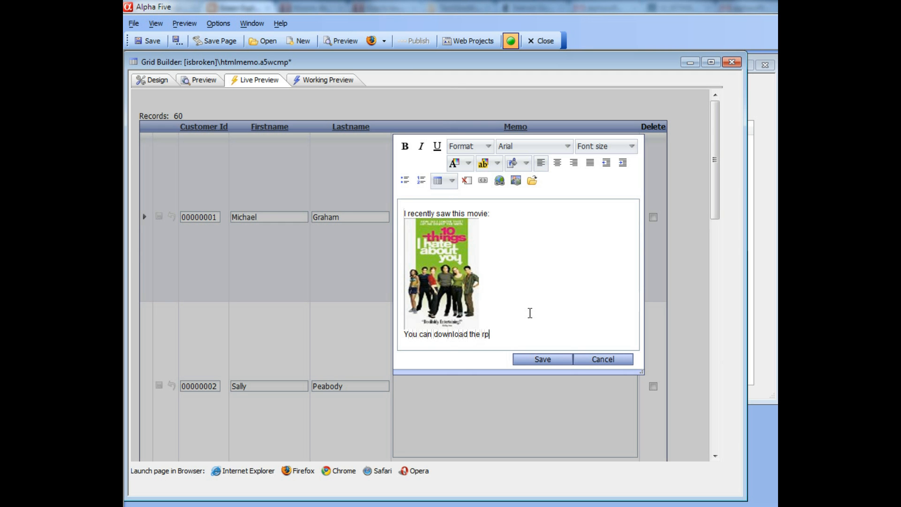
text(ort if you want:)
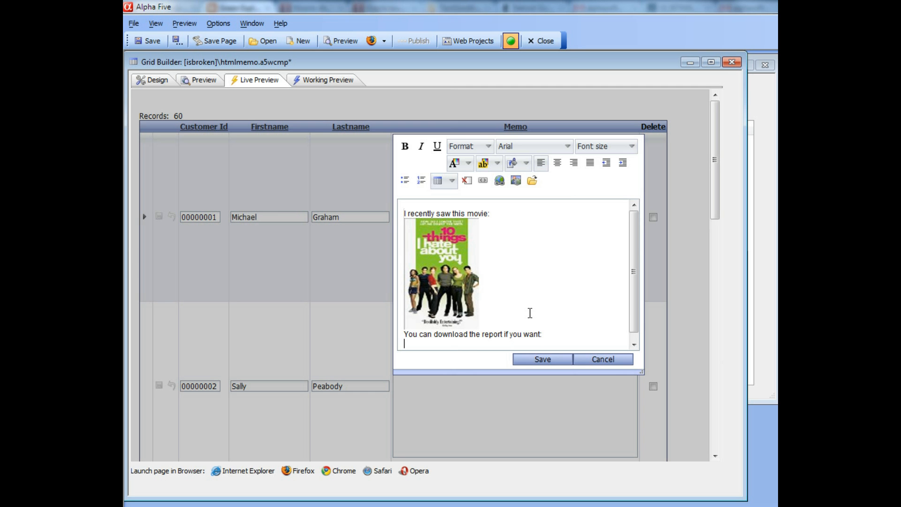
mouse_move(531, 181)
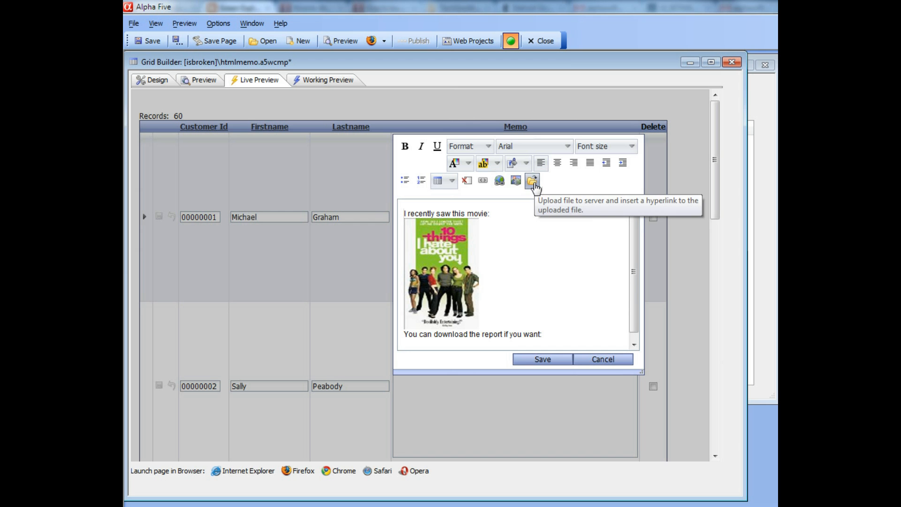
mouse_move(533, 185)
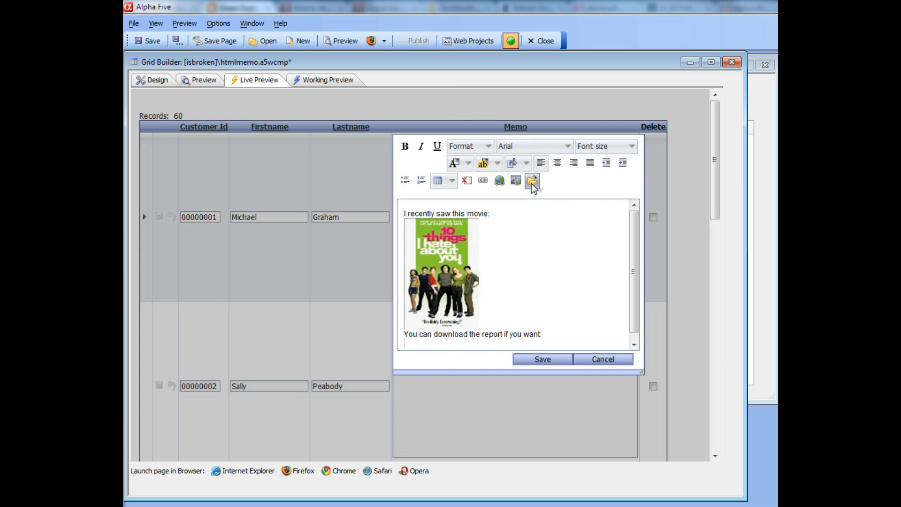
Upload CustomerList.pdf from c:\alphasports as a hyperlink at the memo's end and save.
click(531, 180)
text(c:\alphaspac)
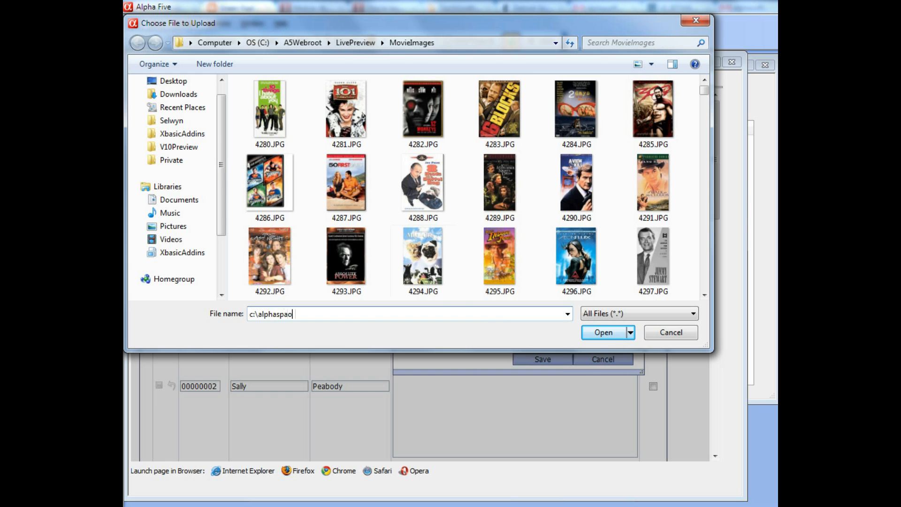
text(rt)
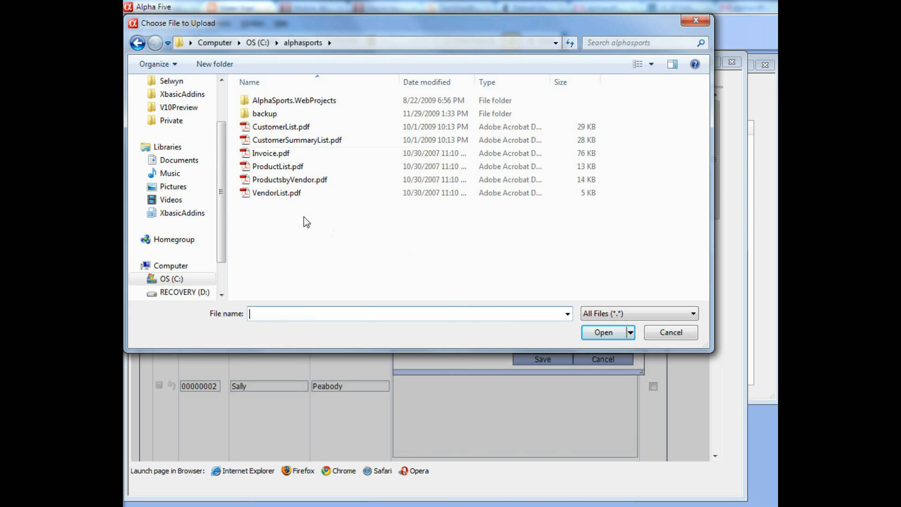
click(603, 332)
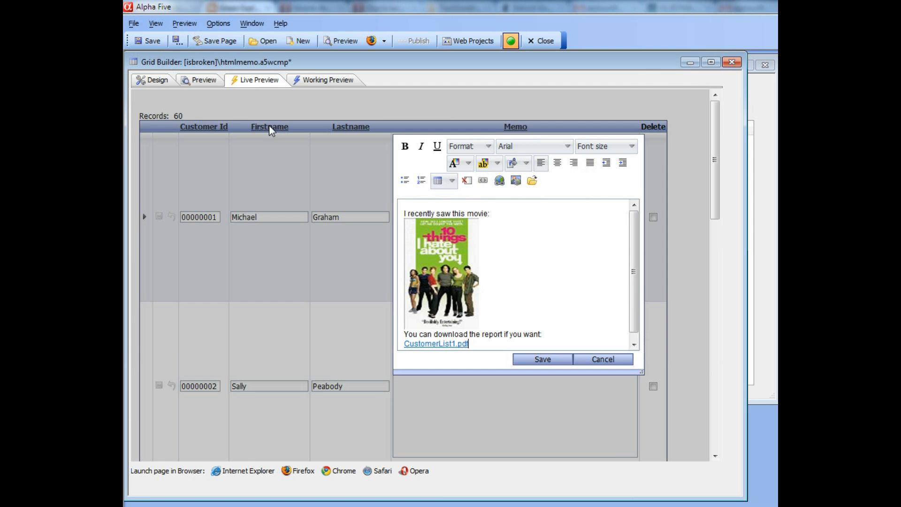
click(541, 359)
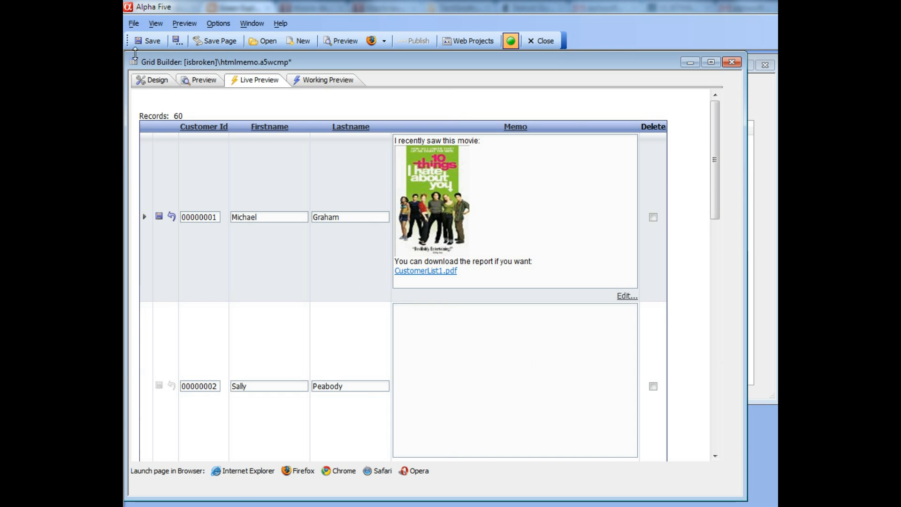
mouse_move(160, 217)
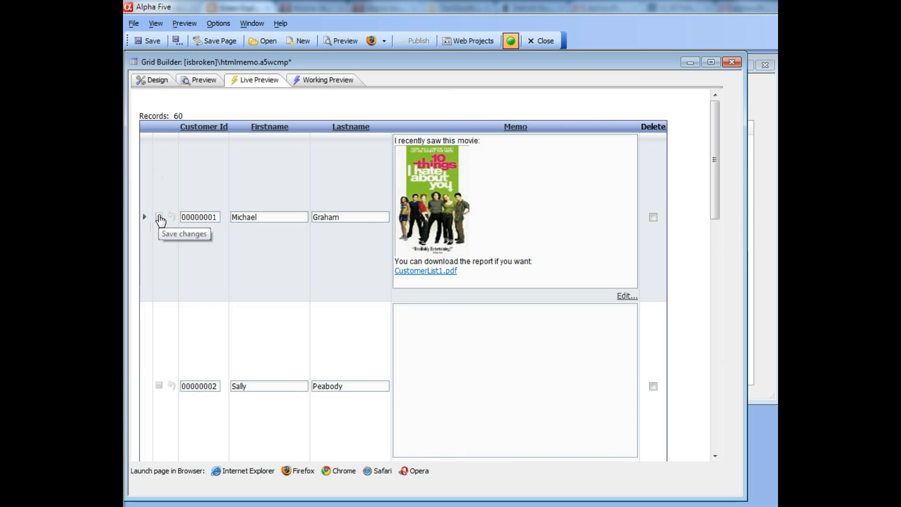
mouse_move(311, 214)
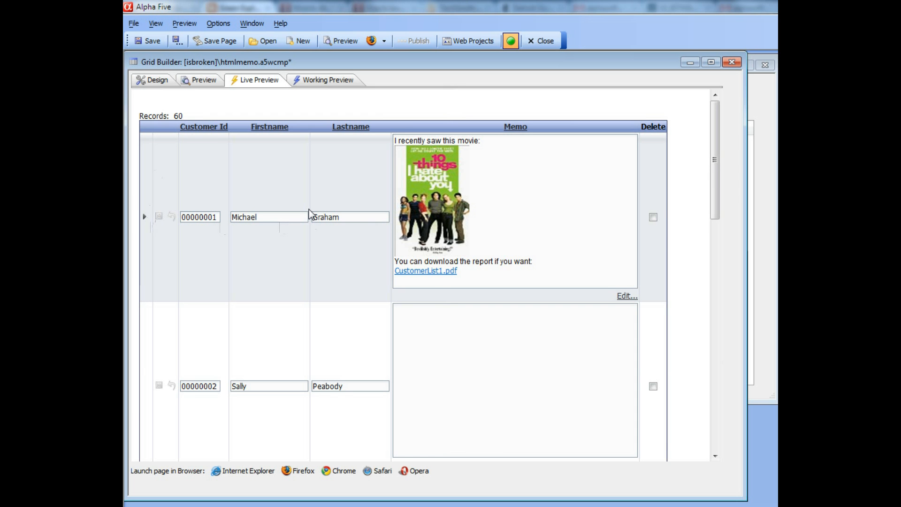
mouse_move(419, 278)
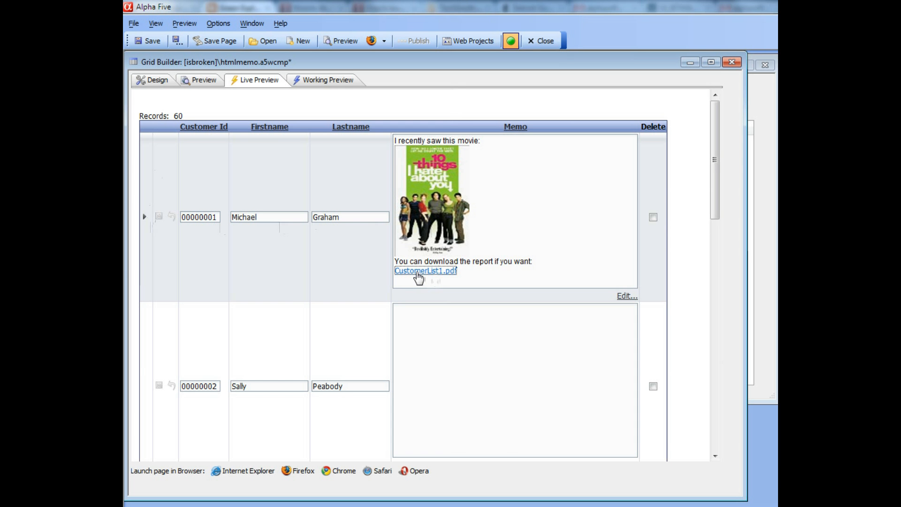
Follow the CustomerList1.pdf link so the Customer List by State opens in Adobe Reader.
click(424, 270)
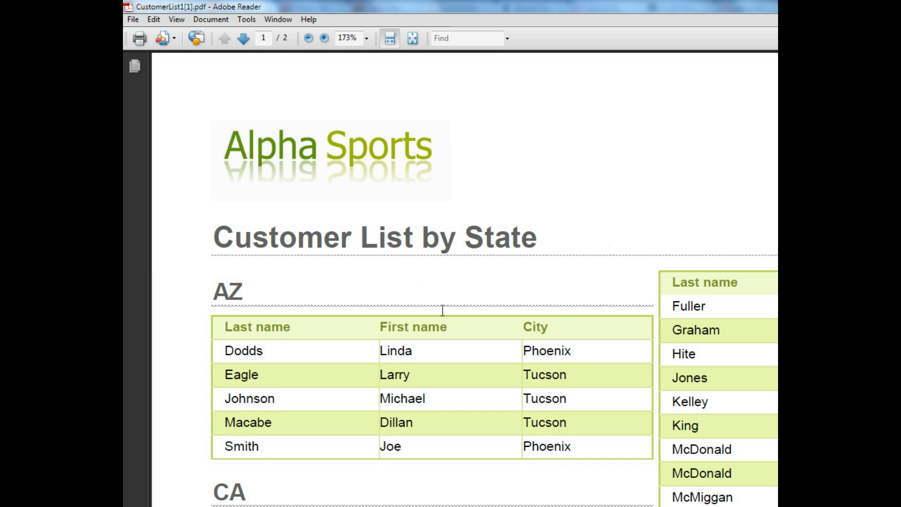
mouse_move(514, 149)
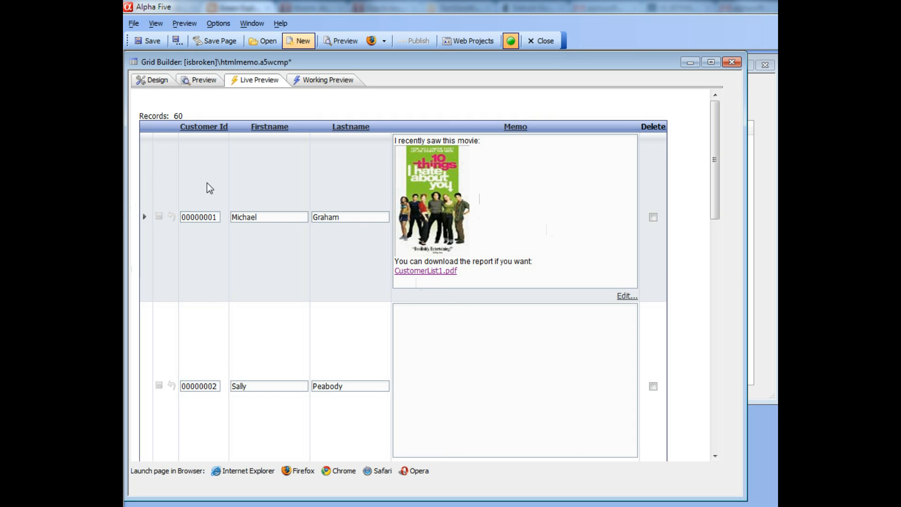
mouse_move(461, 272)
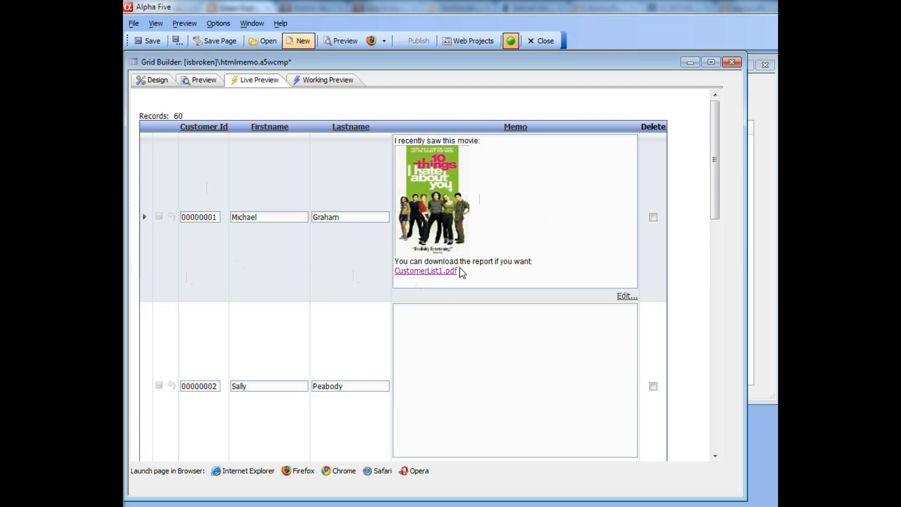
mouse_move(470, 252)
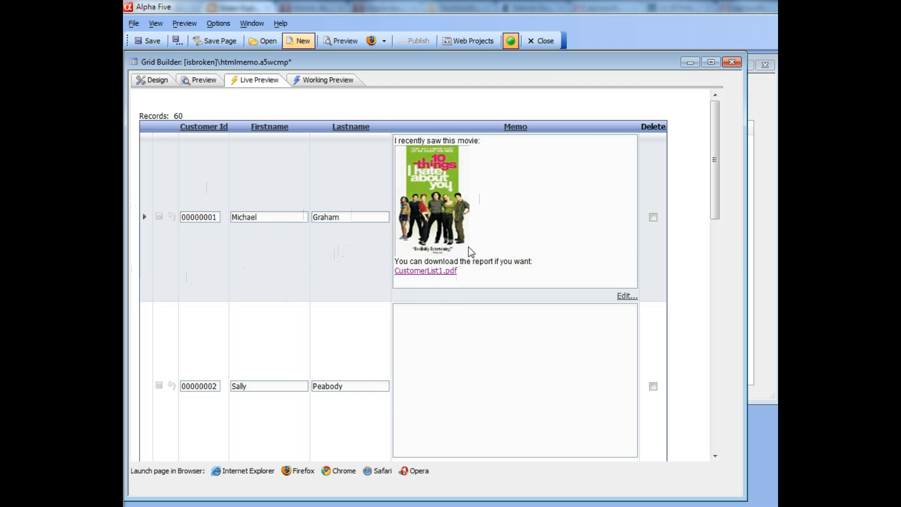
mouse_move(490, 277)
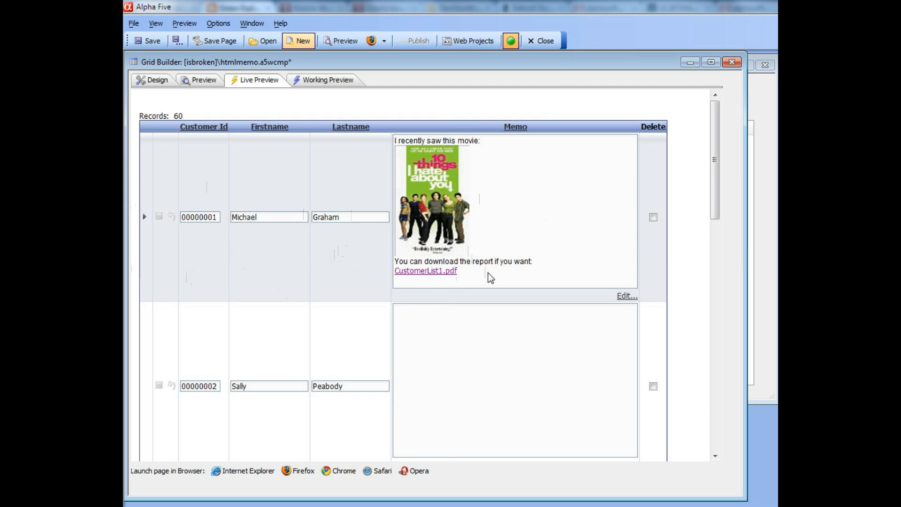
mouse_move(410, 285)
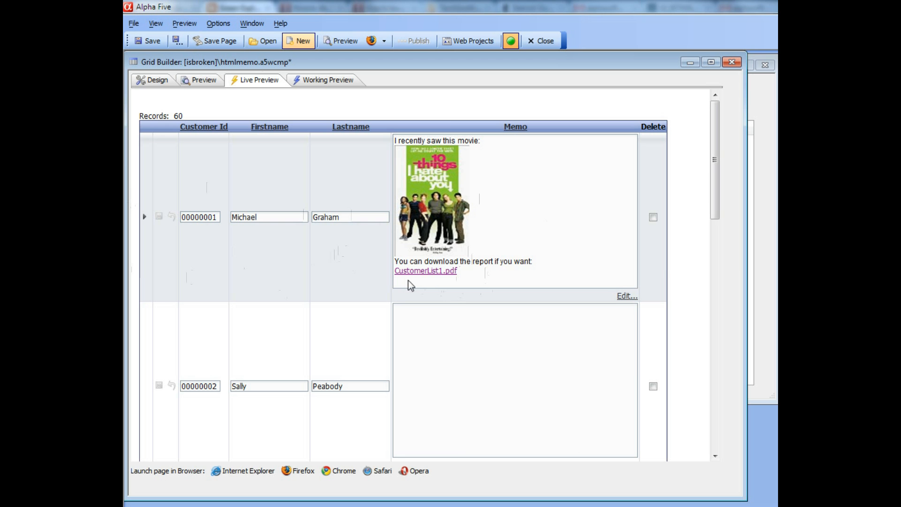
mouse_move(416, 283)
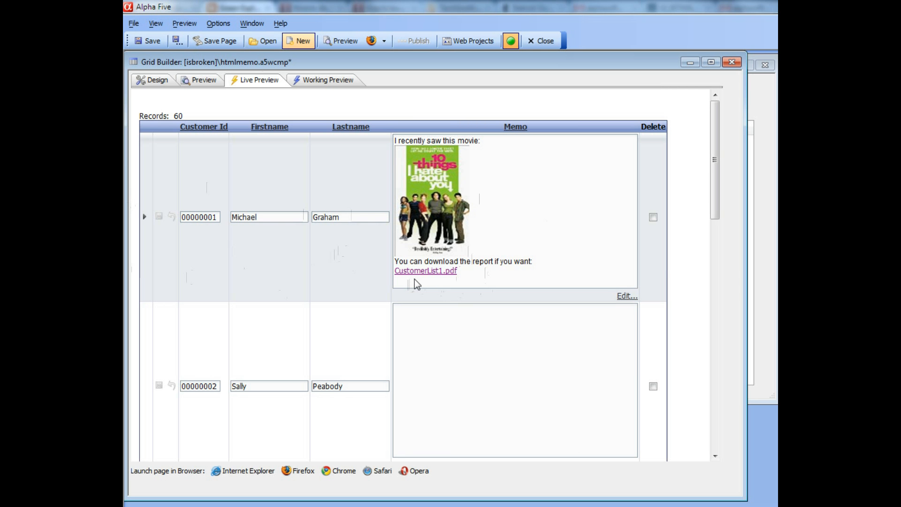